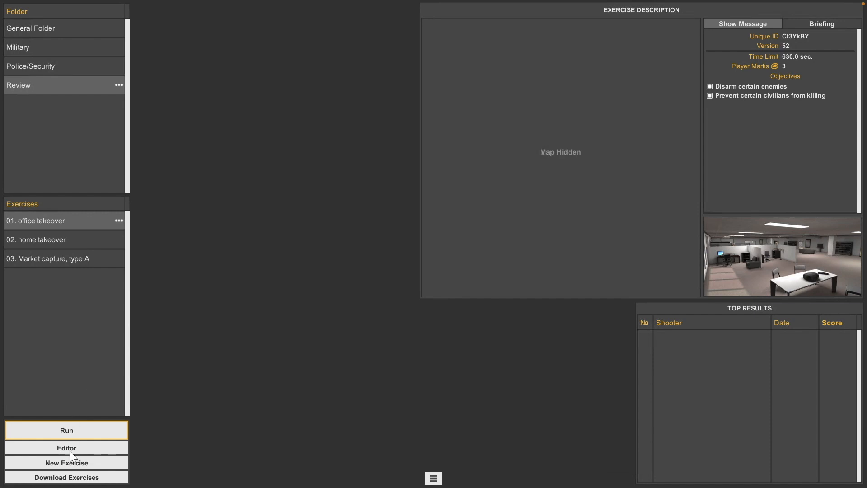
Start a new exercise named test with the Office location chosen
click(66, 463)
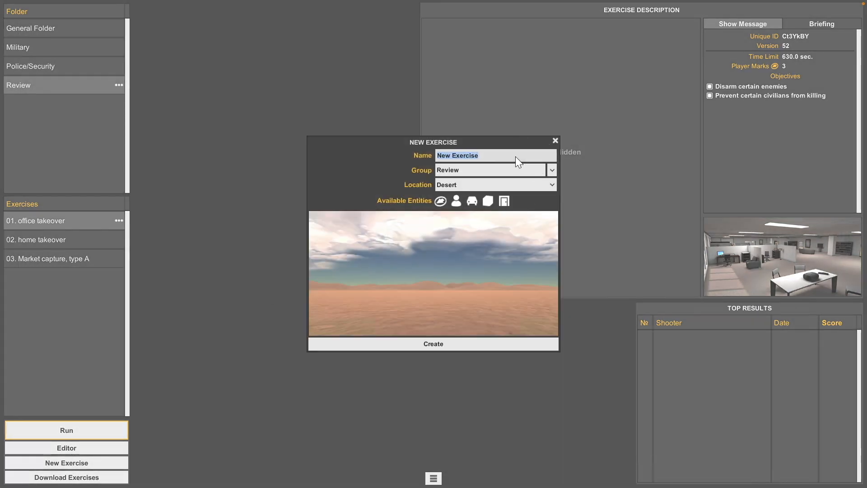
text(test)
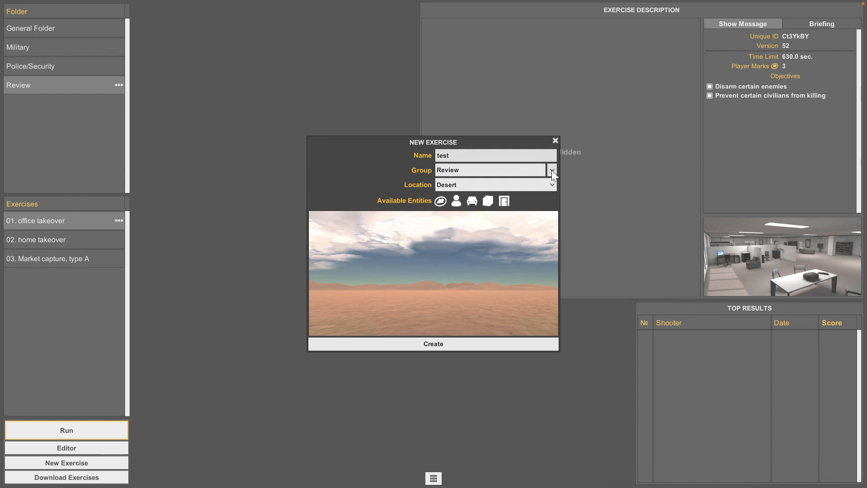
click(551, 185)
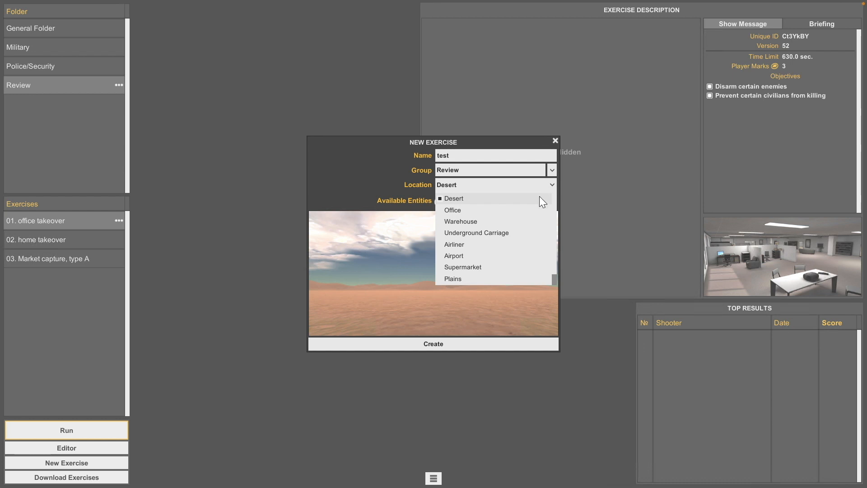
click(452, 210)
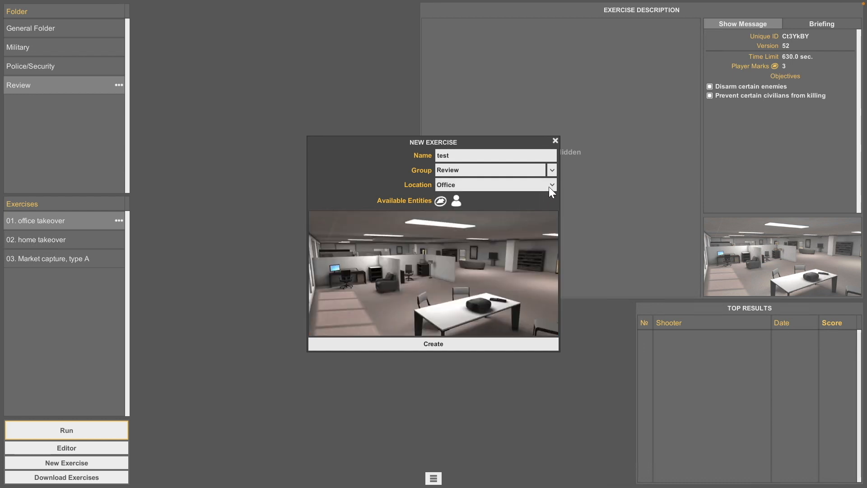
Preview the Warehouse, Underground Carriage, Airliner, Airport, Supermarket and Plains locations
click(550, 185)
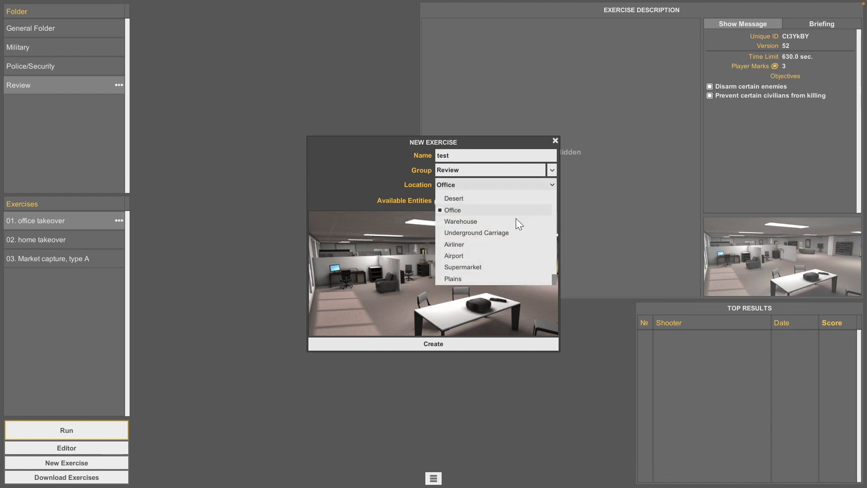
click(461, 221)
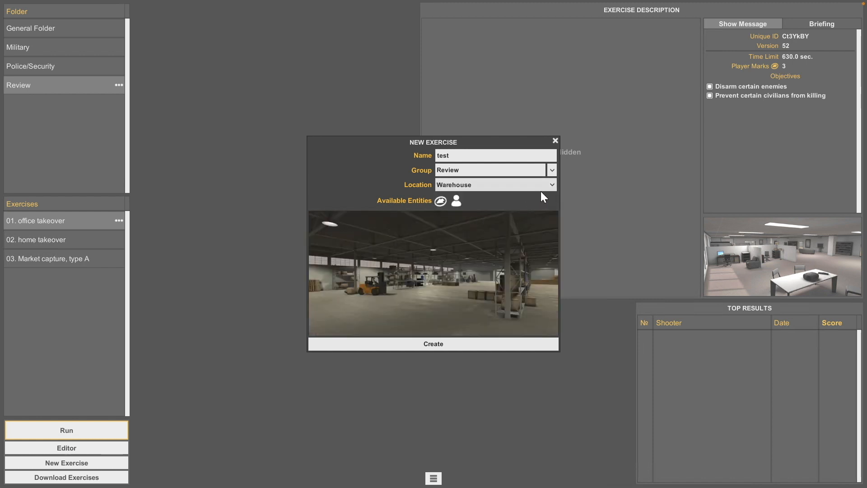
click(551, 184)
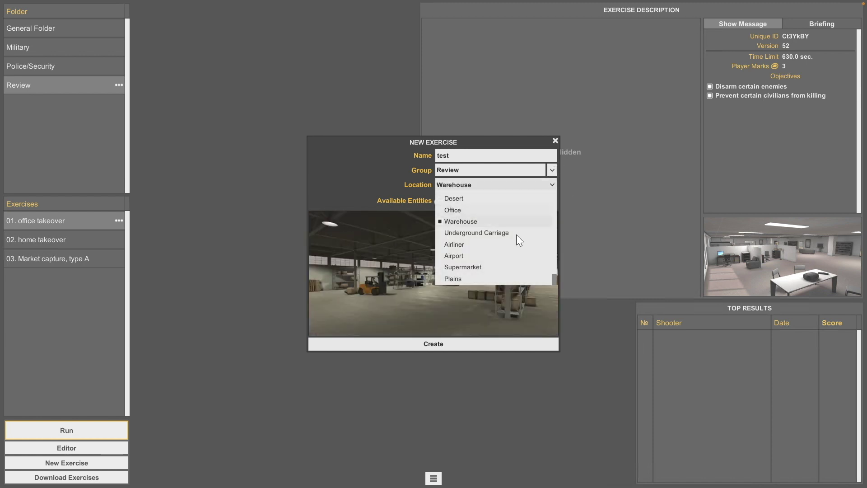
click(476, 232)
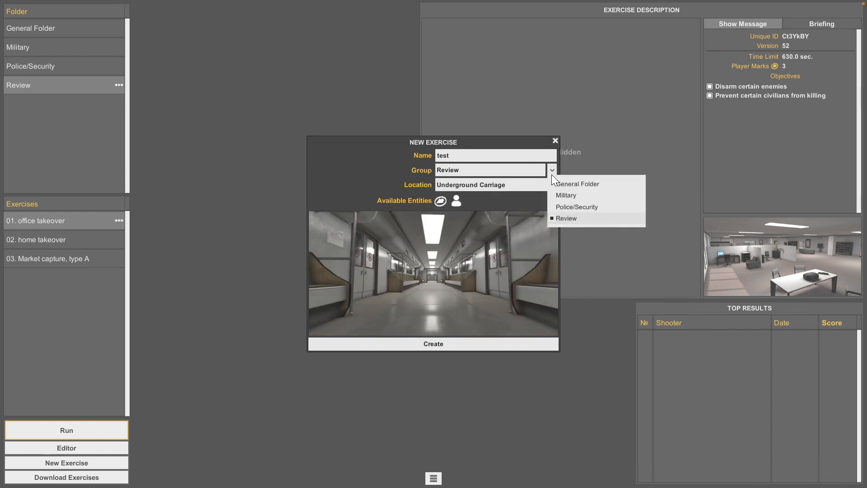
mouse_move(536, 191)
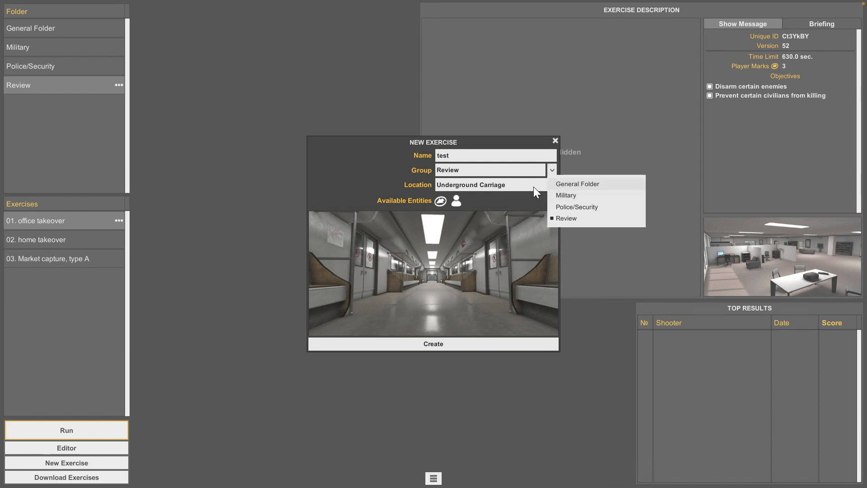
click(550, 184)
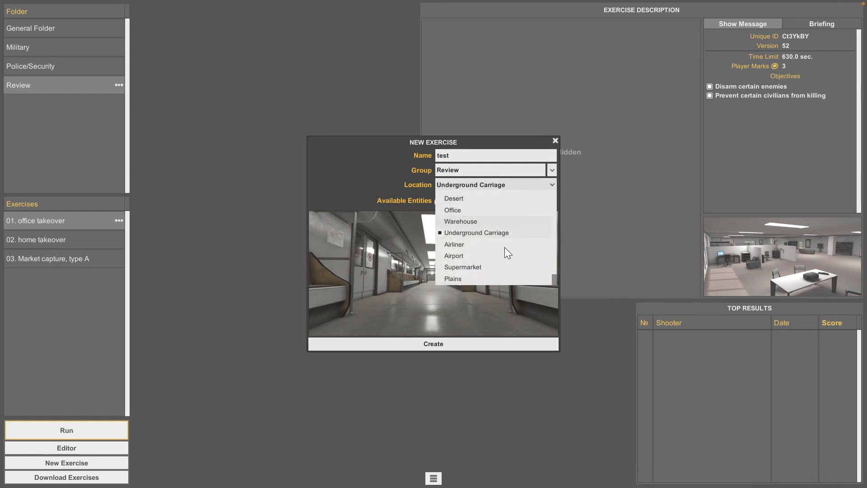
click(453, 244)
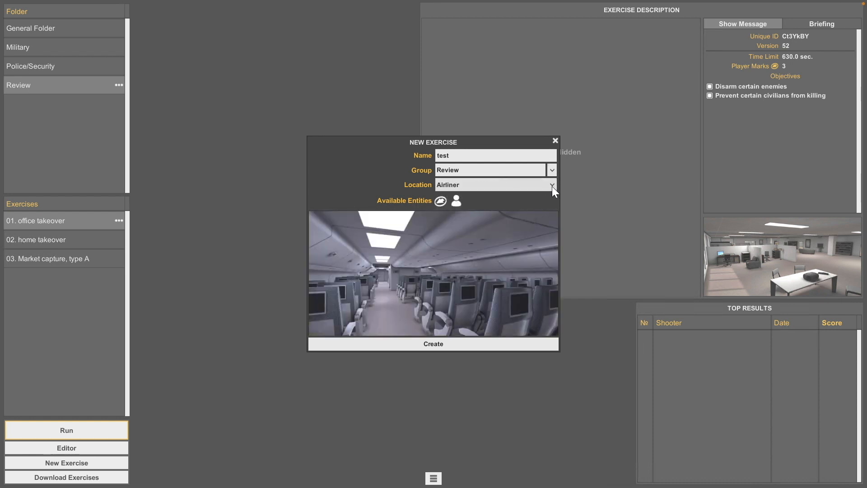
click(551, 185)
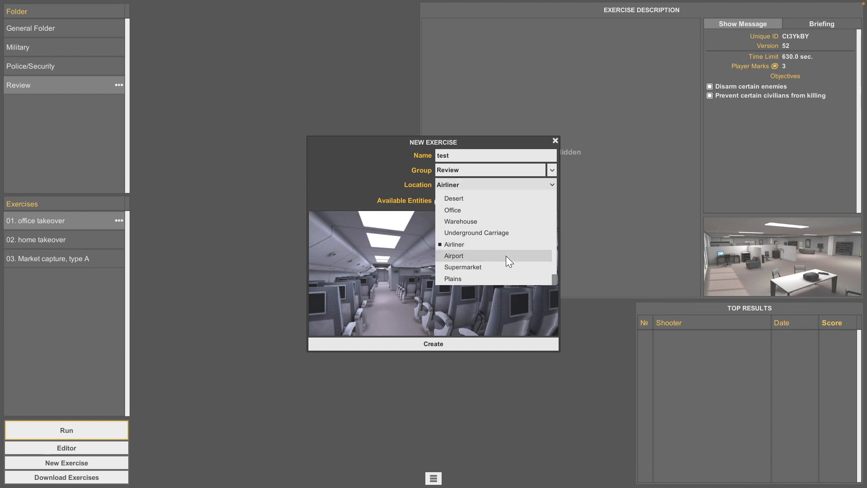
click(453, 255)
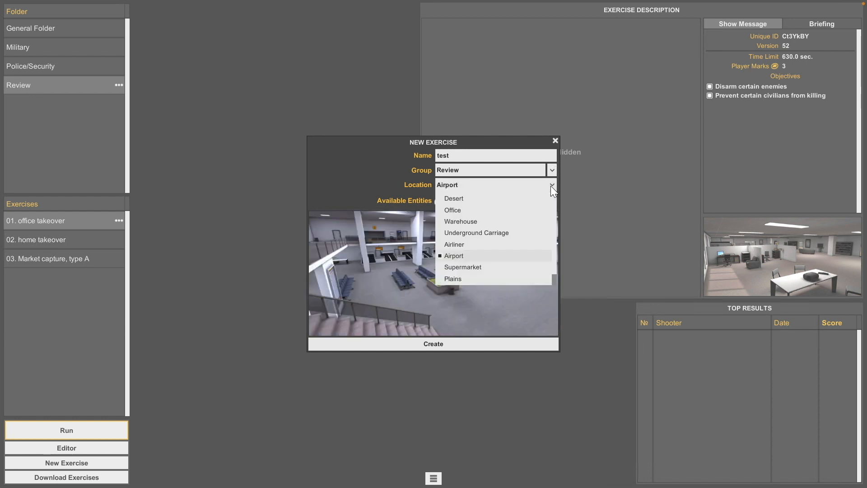
click(463, 267)
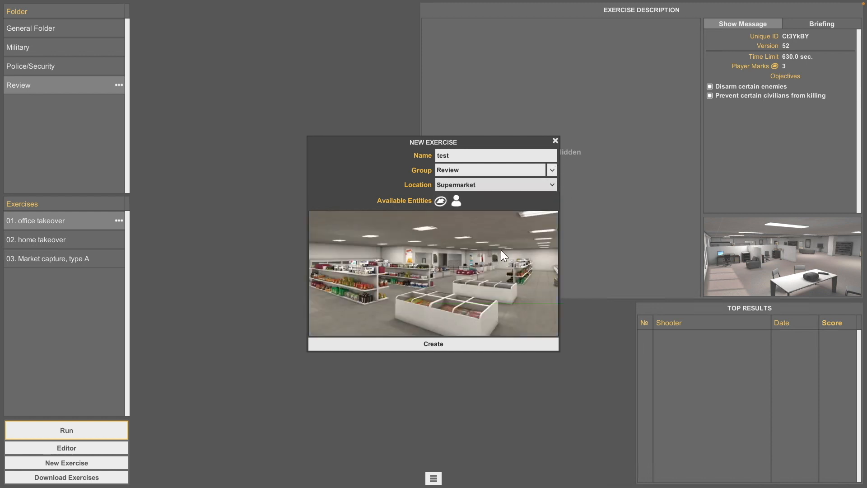
click(551, 184)
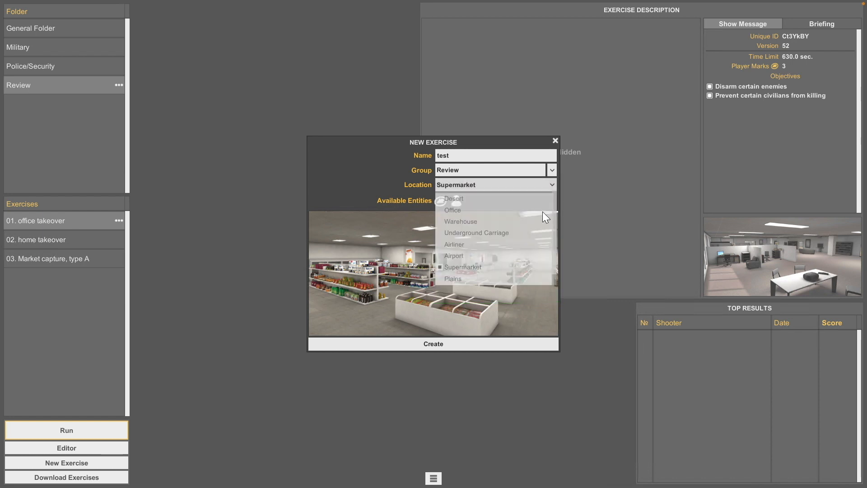
click(452, 279)
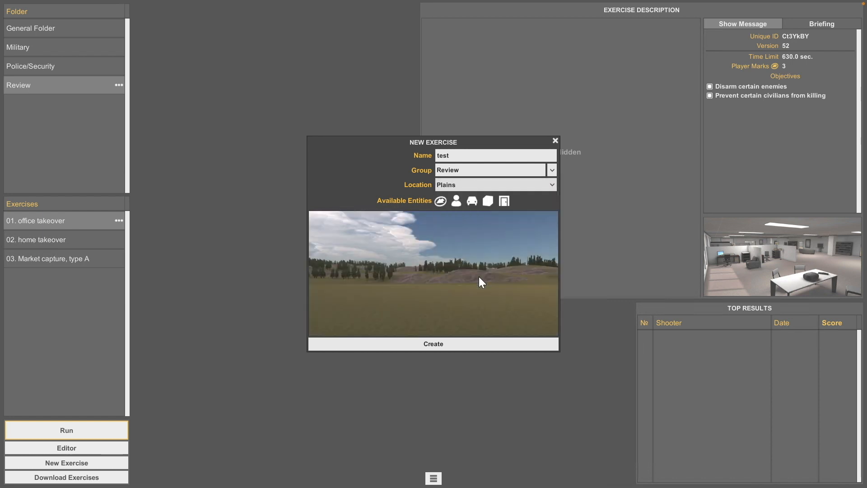
Set the location back to Office and create the test exercise
click(551, 184)
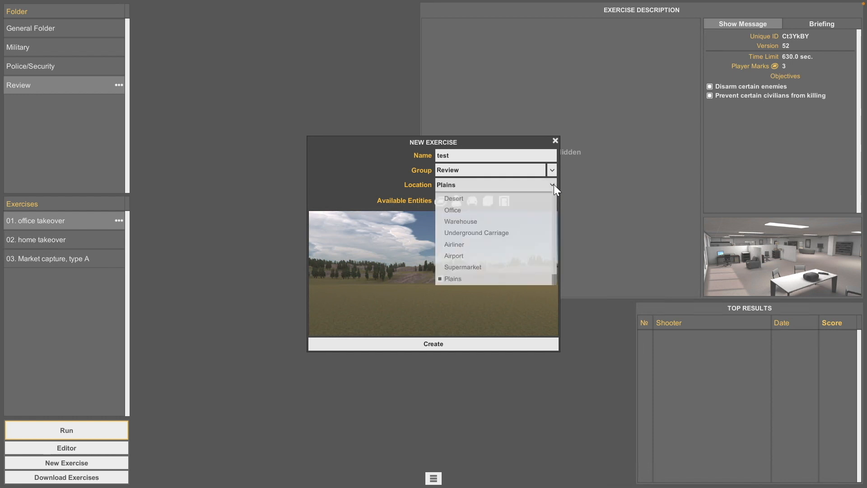
click(451, 211)
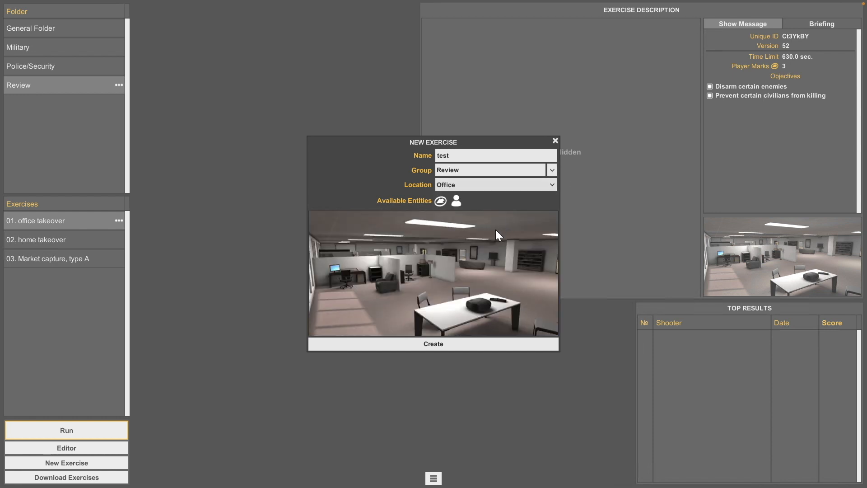
click(432, 343)
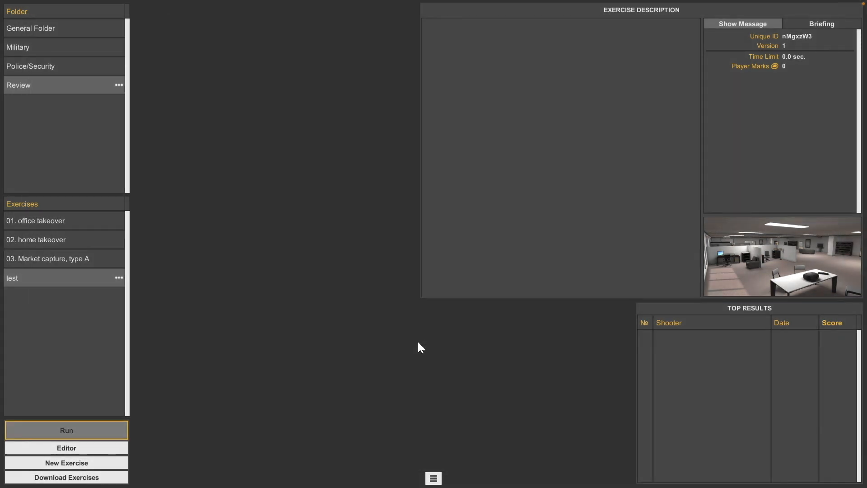
Open the test exercise in the editor and bring up the placeable avatars
click(66, 447)
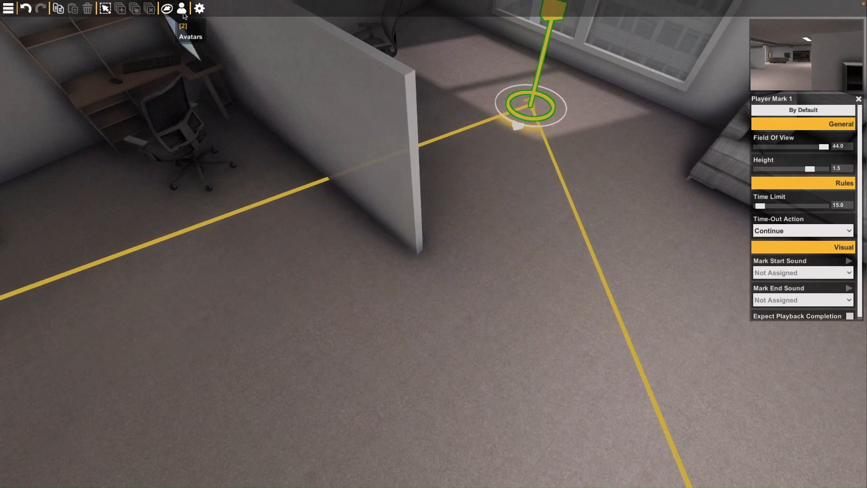
click(182, 8)
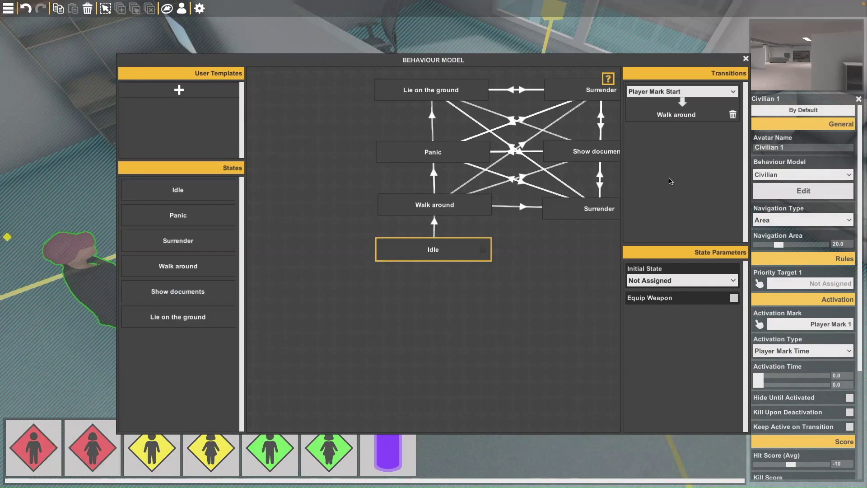
Inspect the Panic state, close the behaviour model and choose Civilian 1's navigation type
click(432, 152)
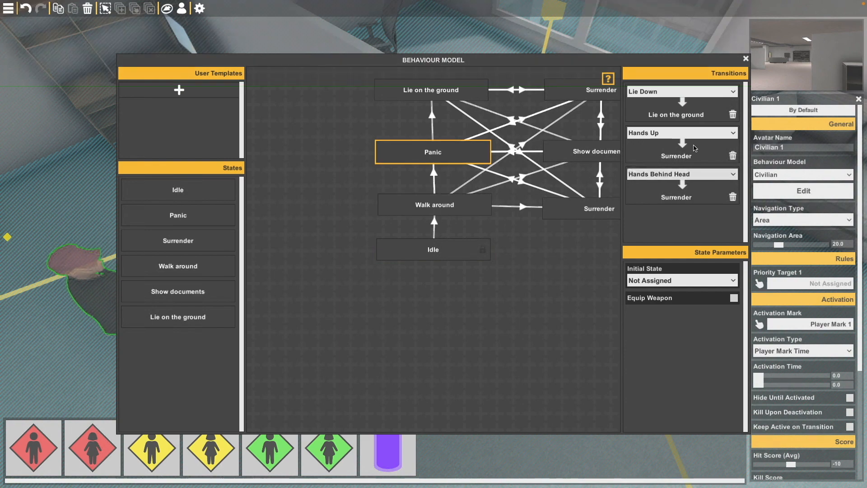
click(178, 215)
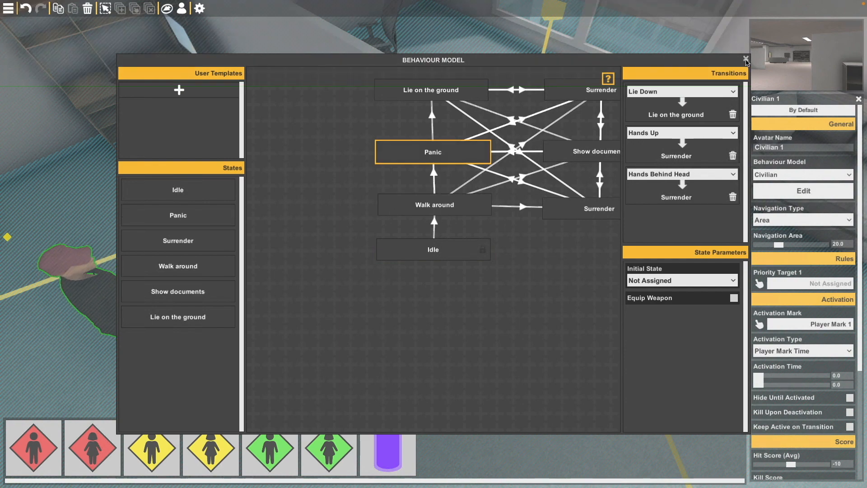
click(745, 59)
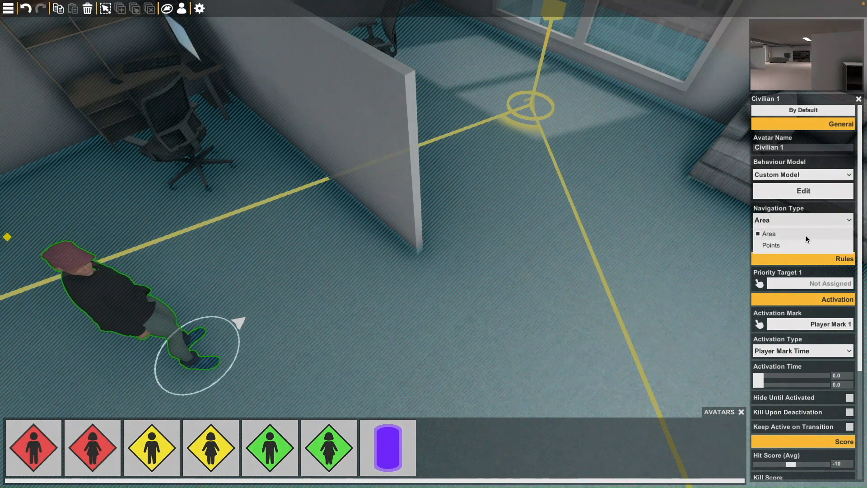
click(768, 233)
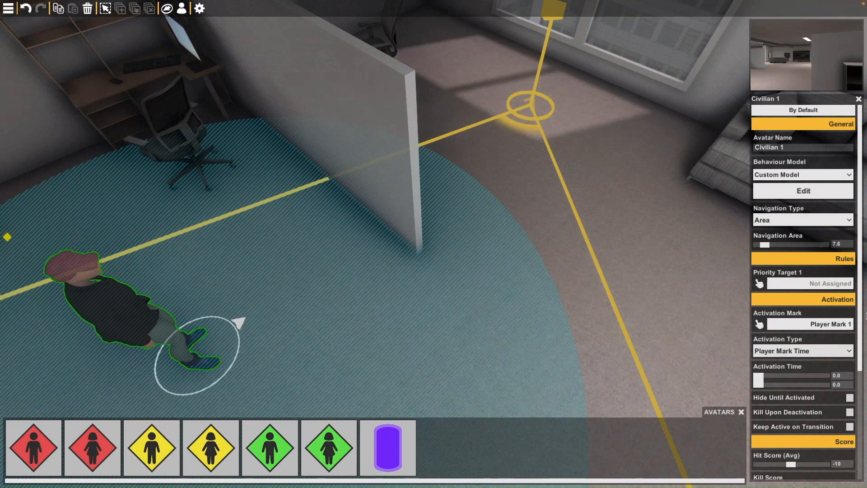
scroll(down, 3)
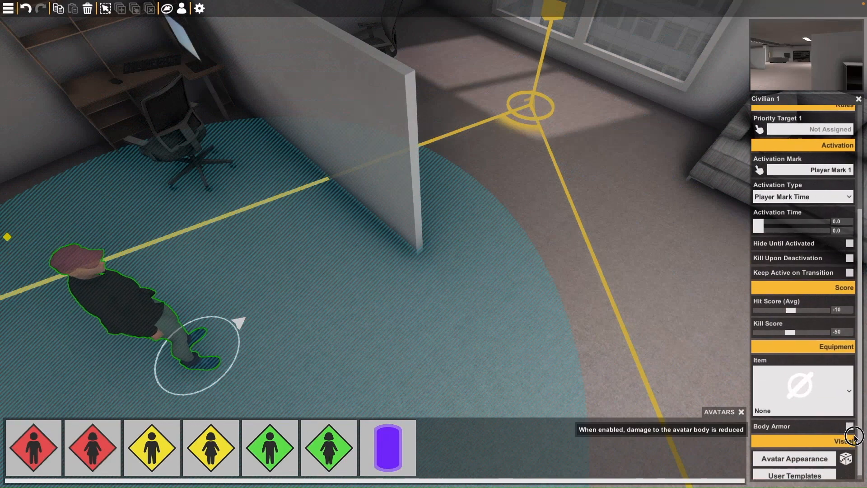
Set Civilian 1's Head to none in Avatar Appearance so her long hair shows
click(793, 459)
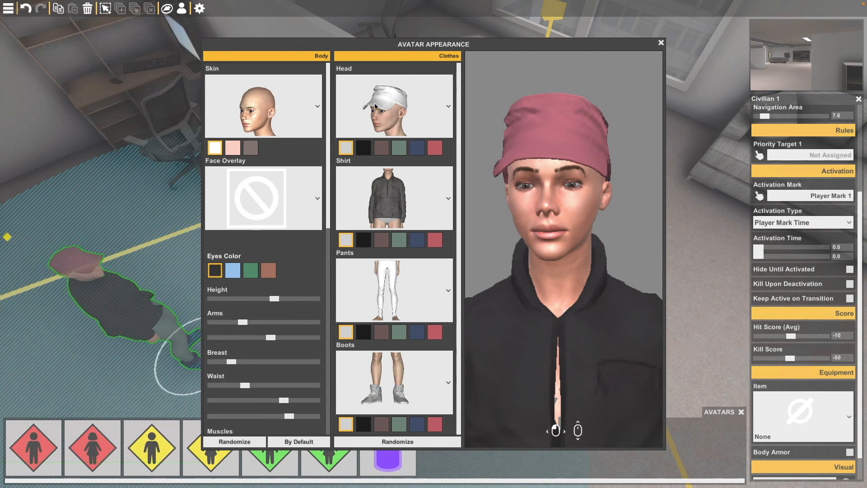
click(448, 105)
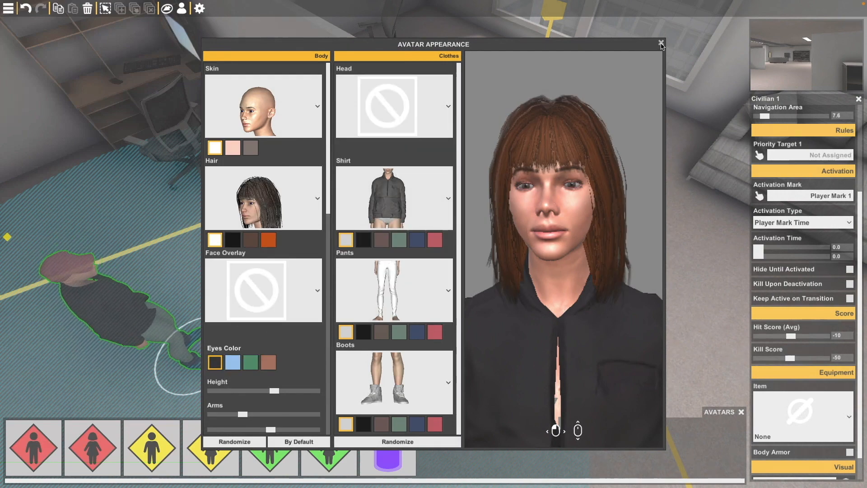
click(660, 44)
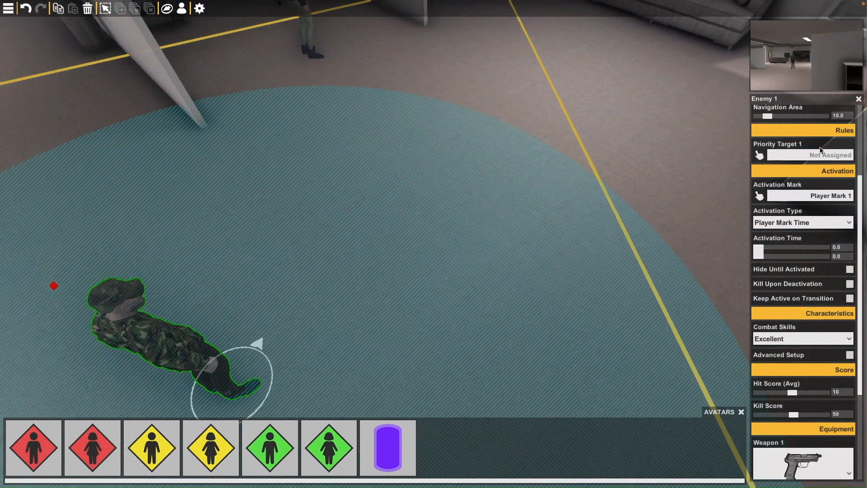
Give Enemy 1 the Terrorist behaviour model and confirm its states
scroll(up, 3)
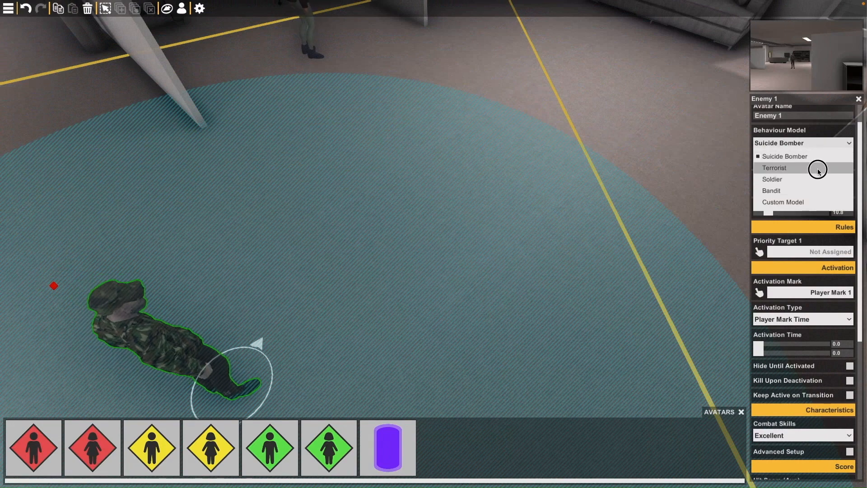
click(774, 168)
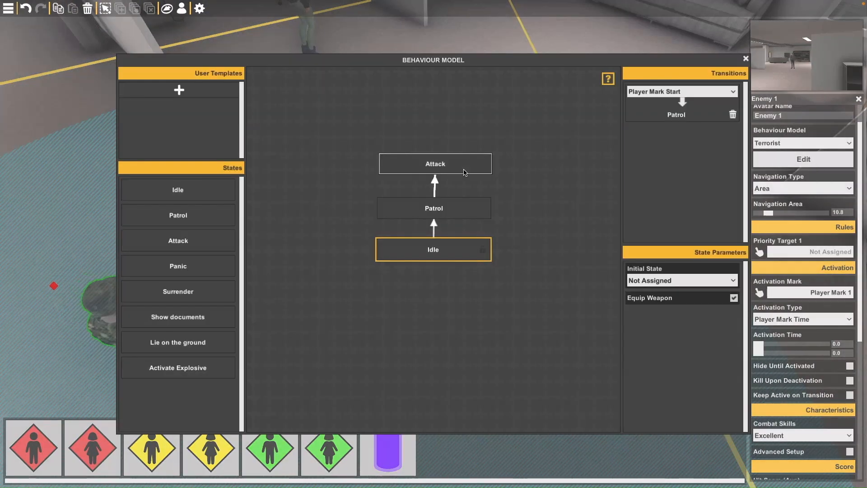
click(745, 59)
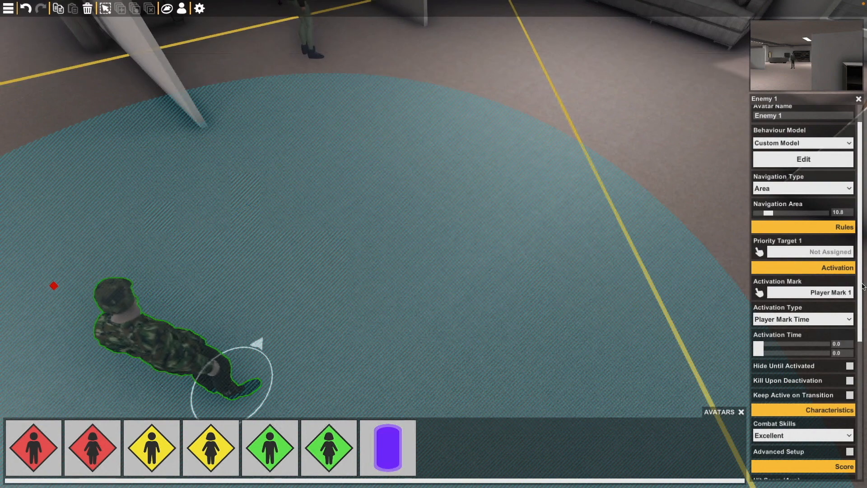
Arm Enemy 1 with a Beretta M9-S as Weapon 1 and an ACR-W as Weapon 2
scroll(down, 3)
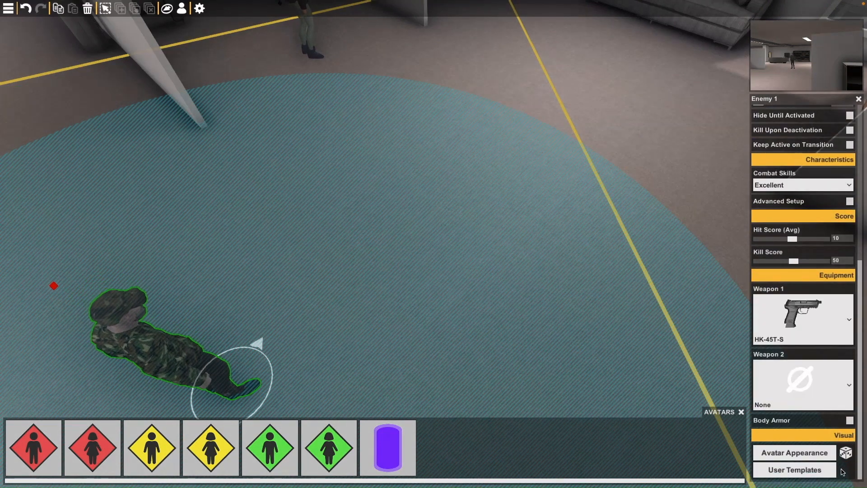
click(849, 319)
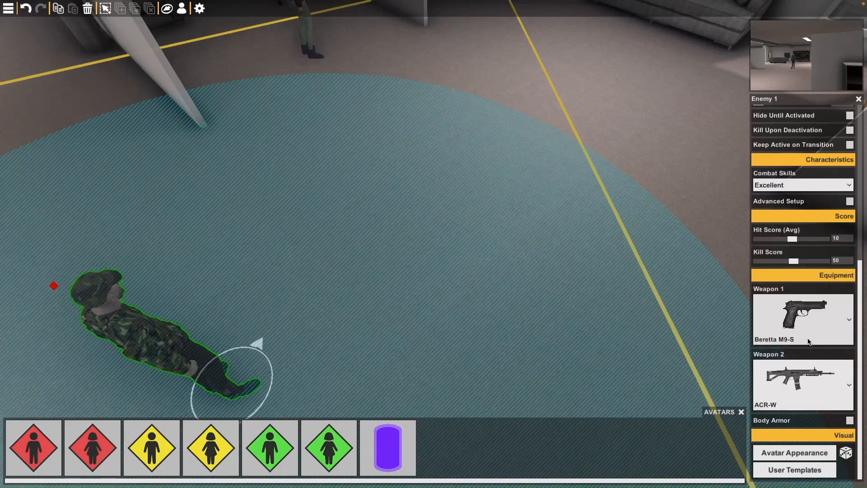
click(793, 453)
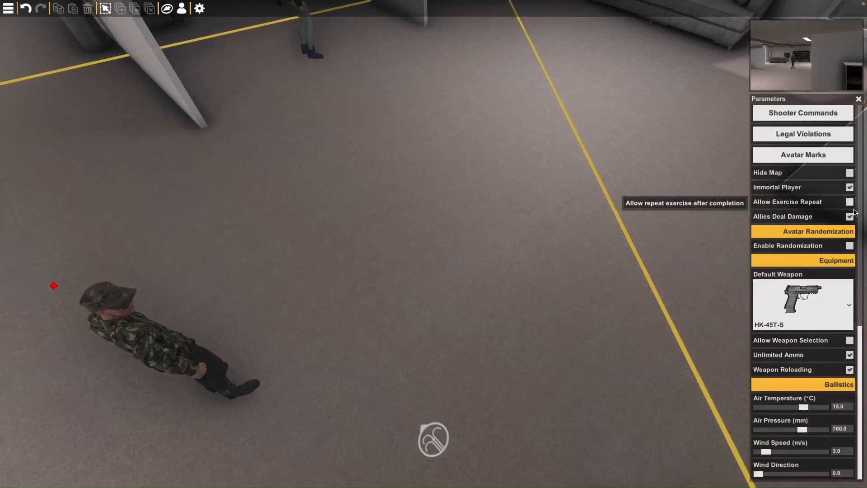
Tick Allow Exercise Repeat, make Beretta M9-S the default weapon and toggle Weapon Reloading
click(851, 201)
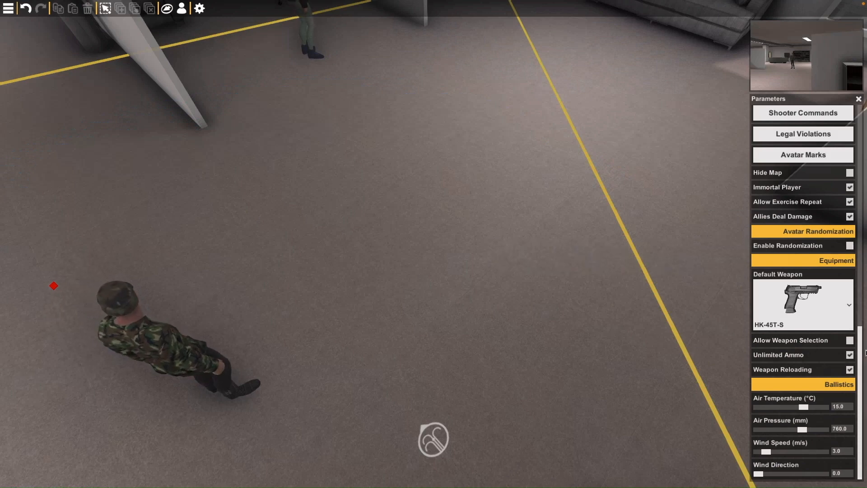
click(851, 304)
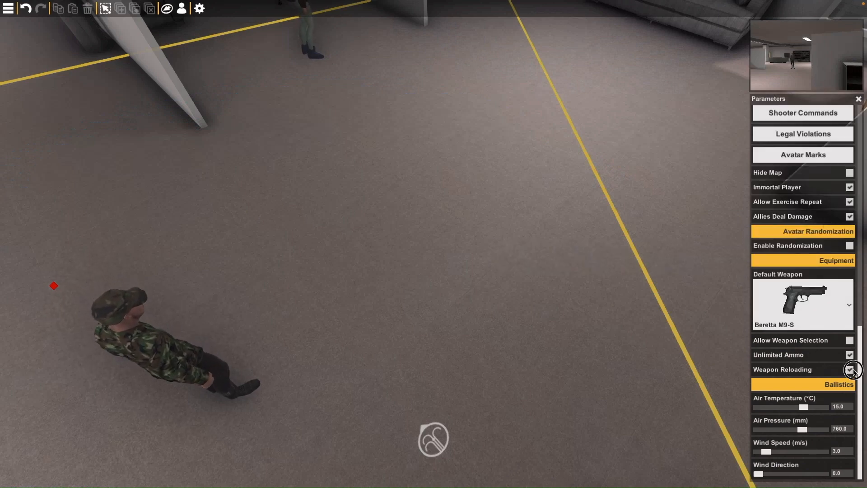
click(8, 8)
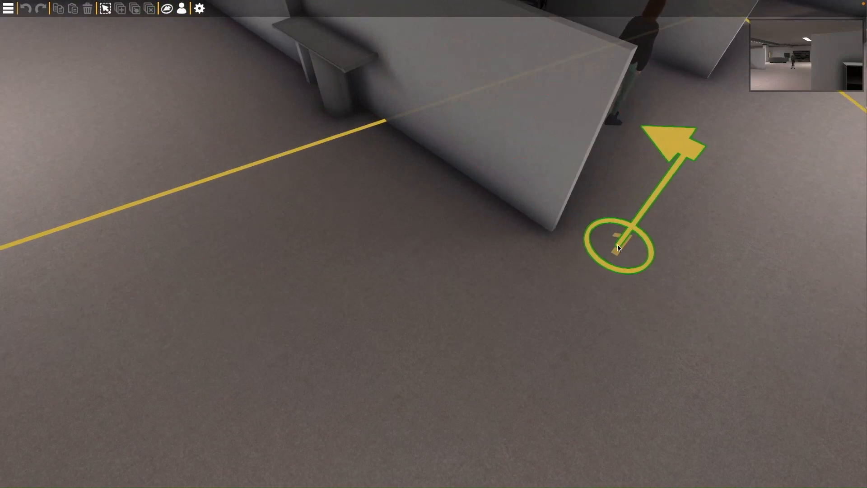
Place Player Mark 2, add Enemy 2 activated by it and review its behaviour model
click(623, 249)
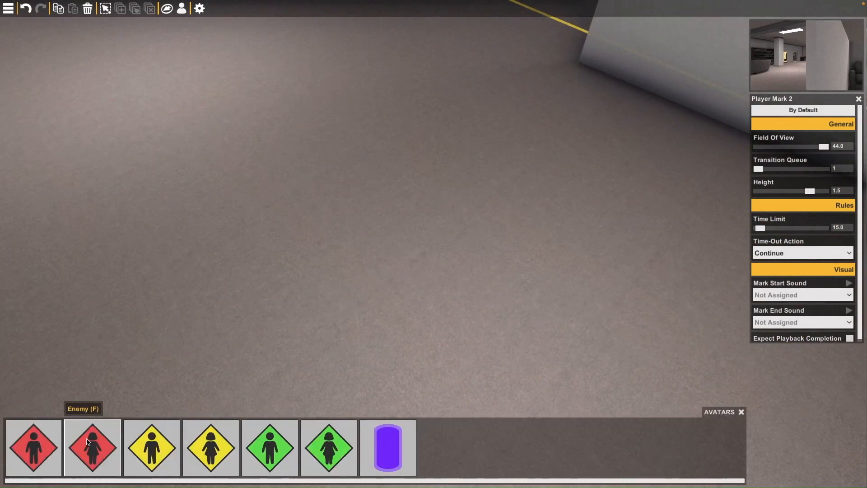
click(92, 447)
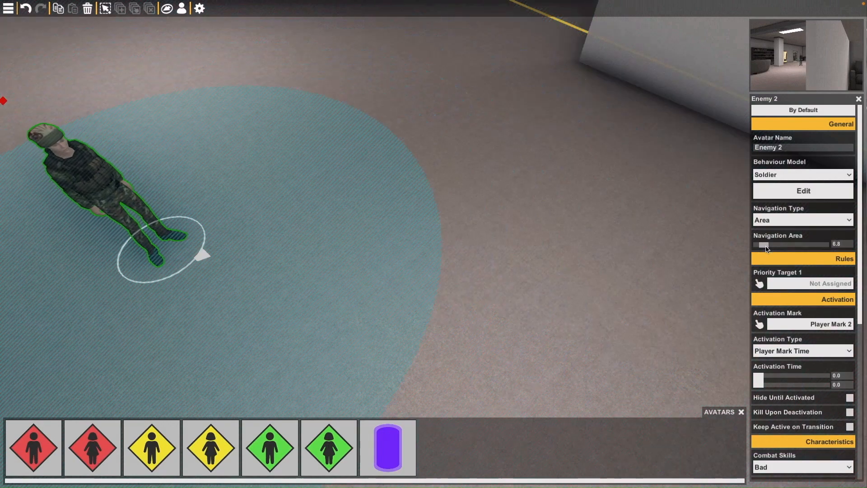
click(802, 190)
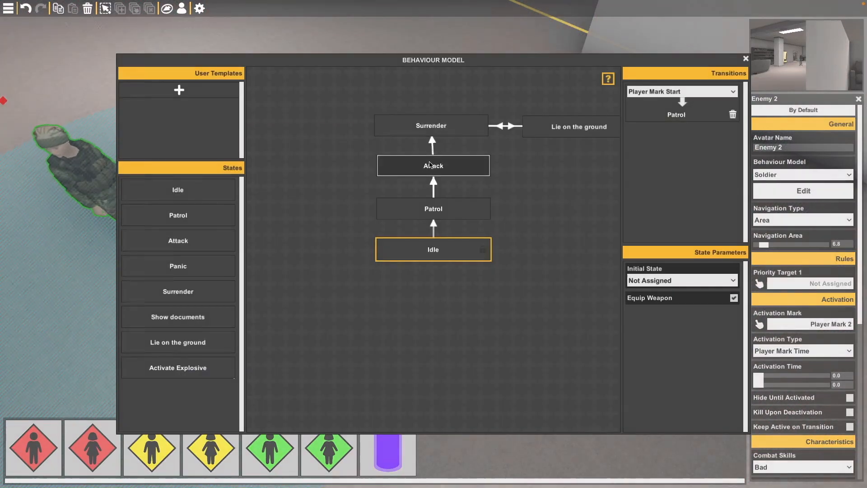
click(746, 58)
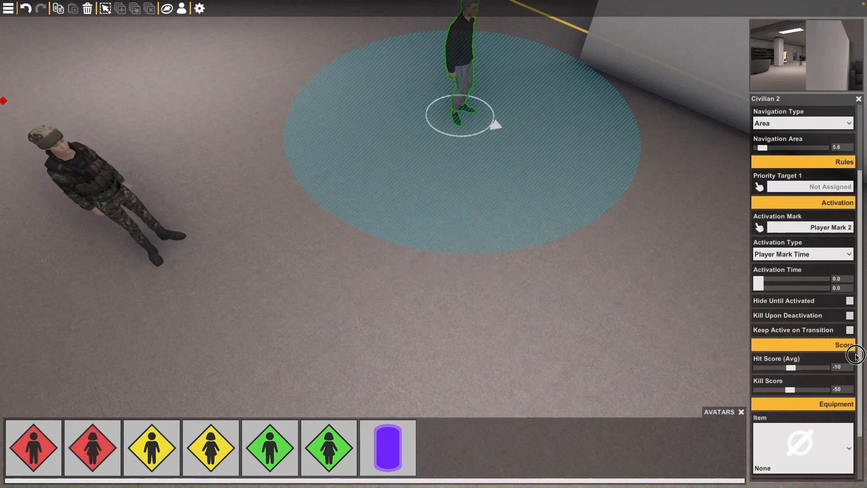
scroll(down, 3)
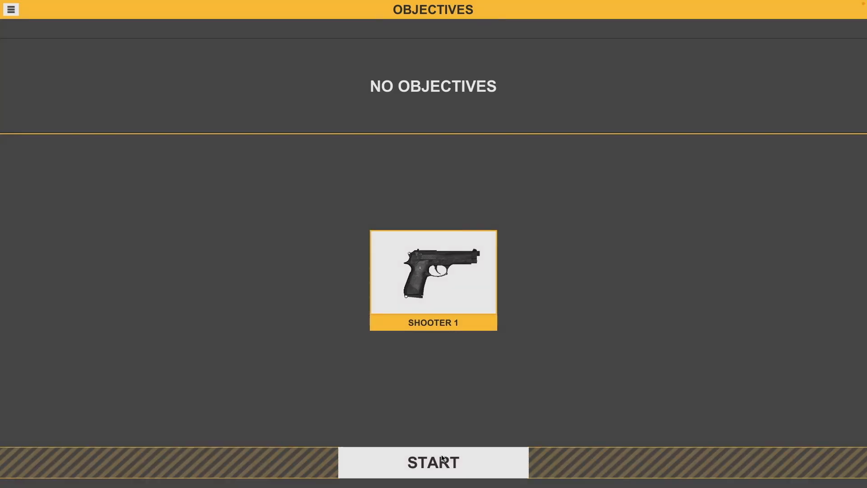
Start the exercise run for Shooter 1 from the Objectives screen
click(433, 463)
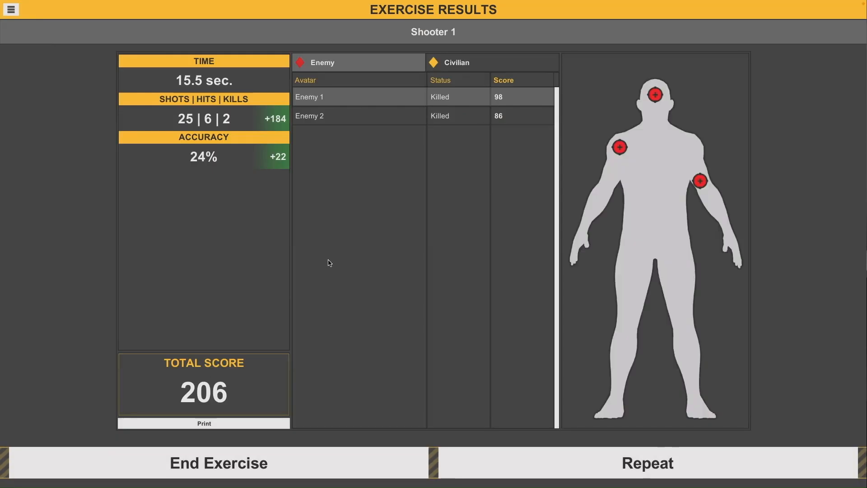
mouse_move(595, 457)
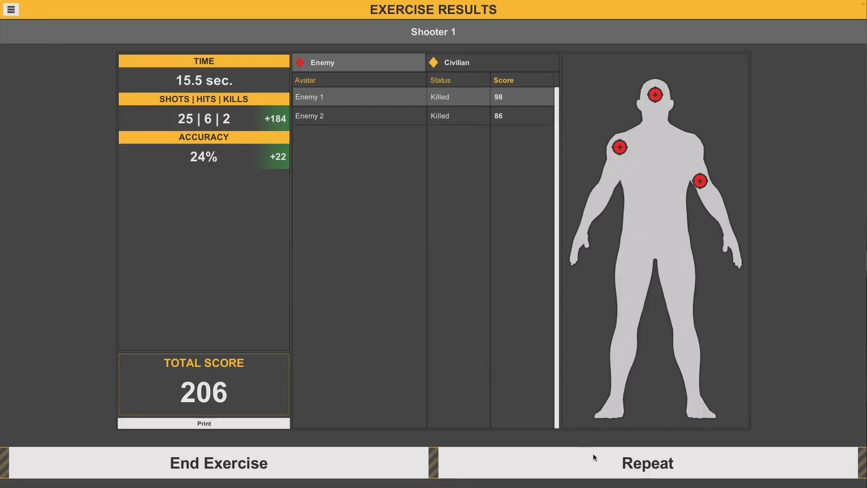
mouse_move(454, 210)
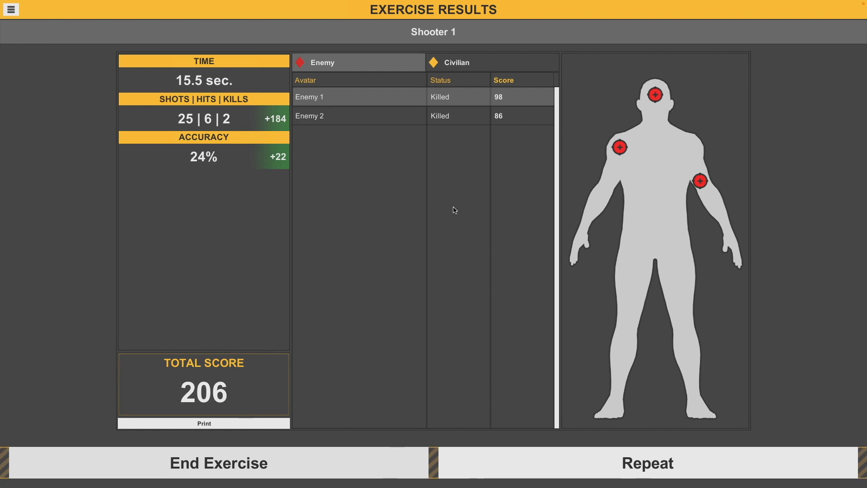
Review the Exercise Results: both enemies killed, total score 206
click(457, 62)
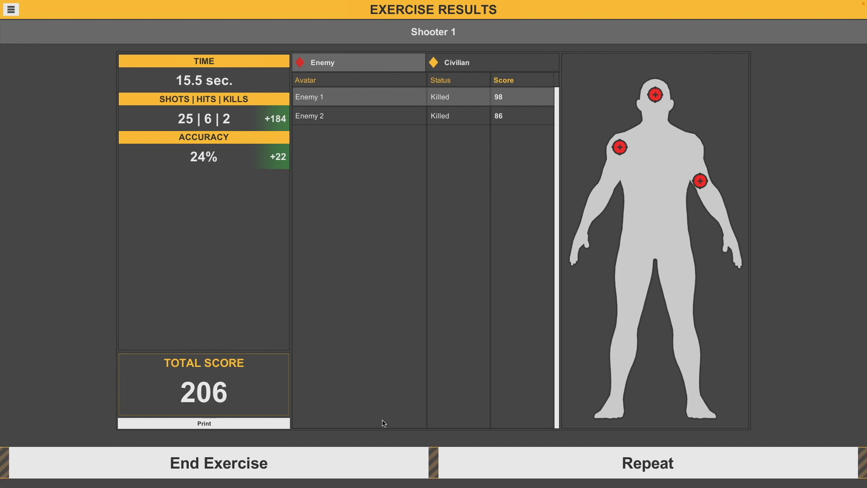
mouse_move(519, 469)
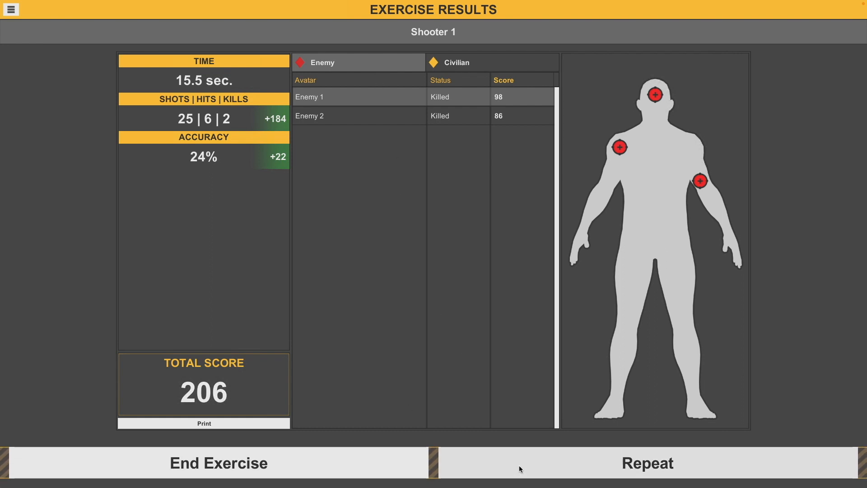